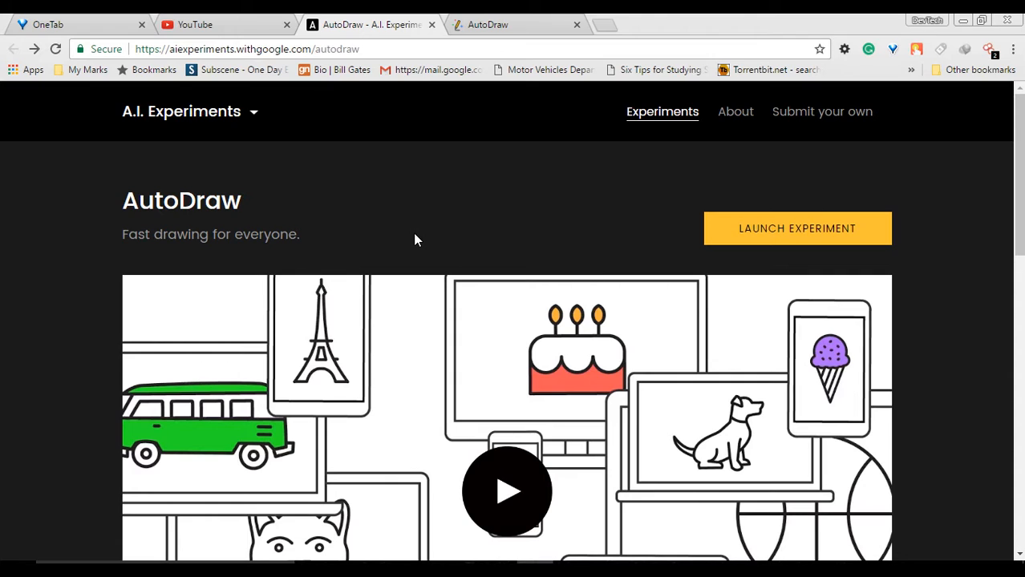
pyautogui.moveTo(463, 239)
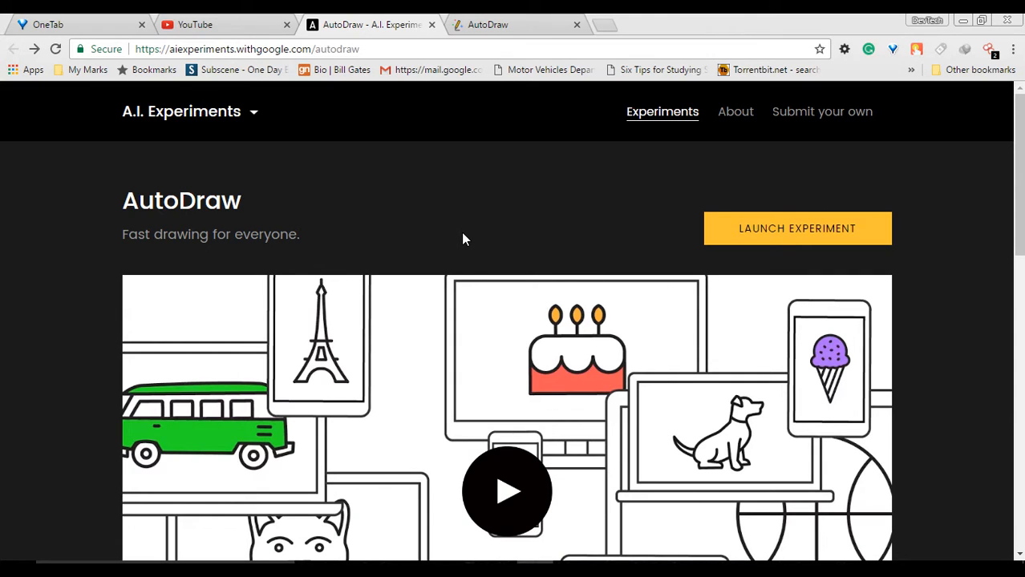
pyautogui.moveTo(650, 192)
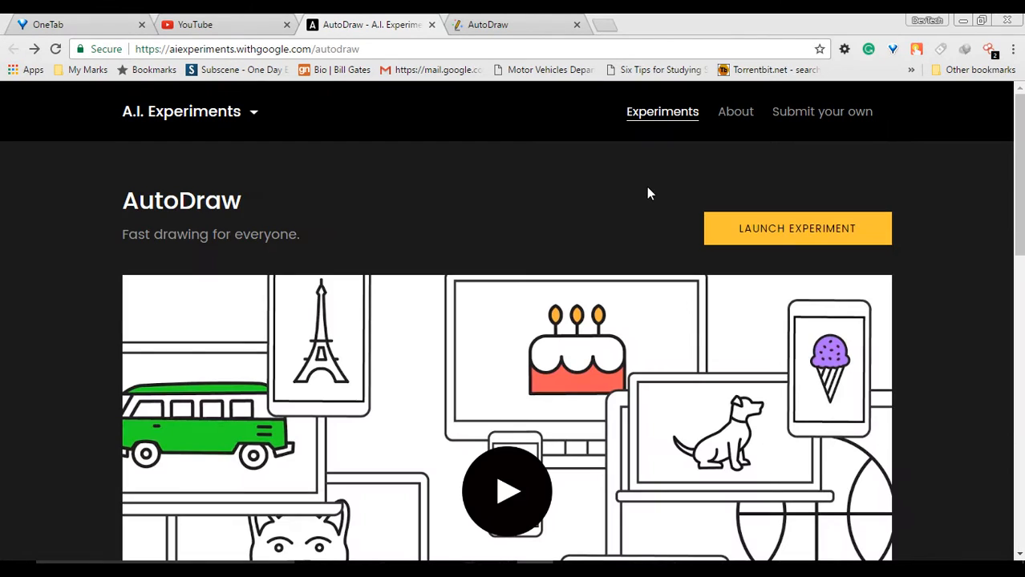
# Launch the AutoDraw experiment so a blank drawing canvas opens
pyautogui.click(795, 228)
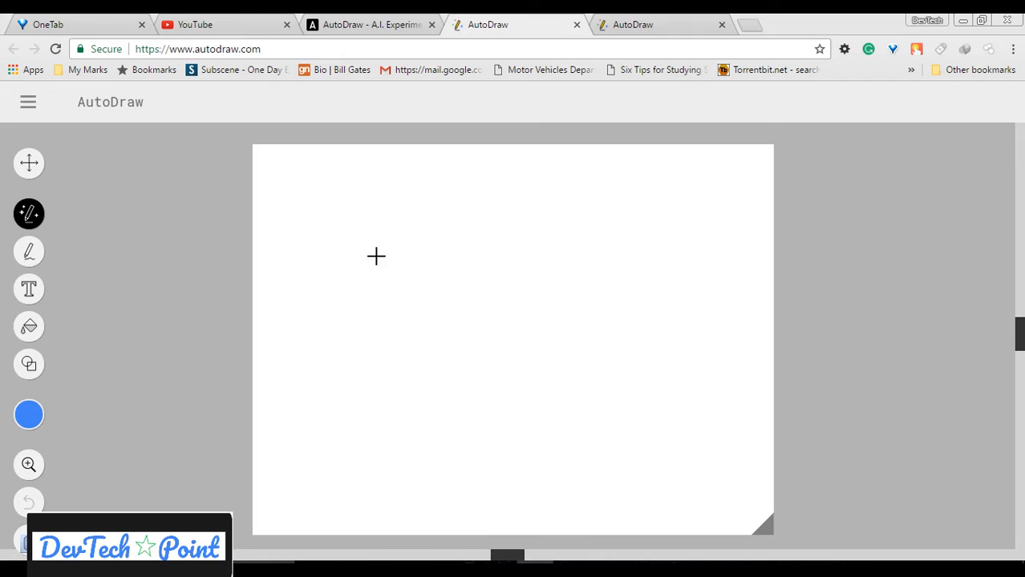
pyautogui.moveTo(400, 362)
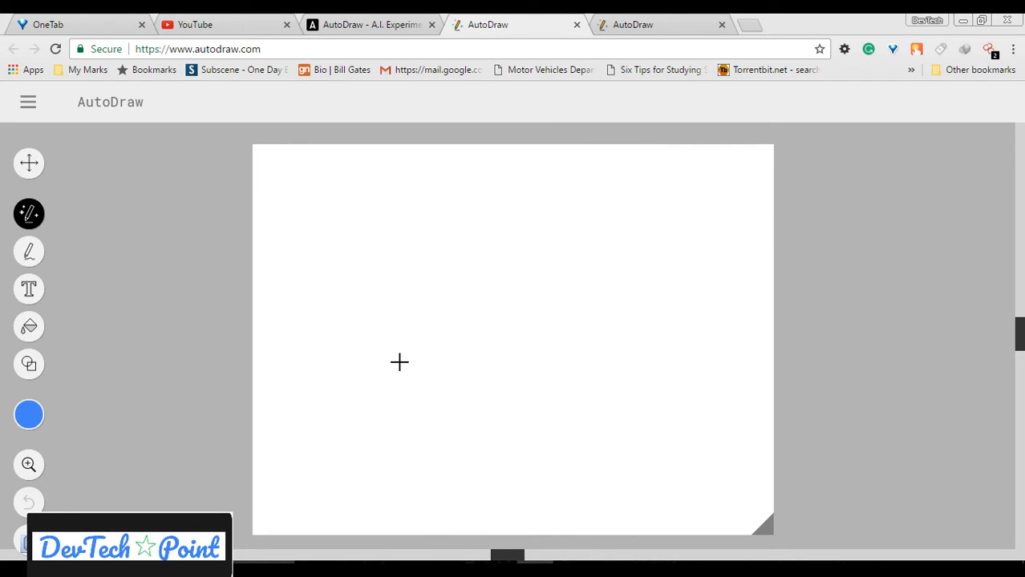
pyautogui.moveTo(8, 118)
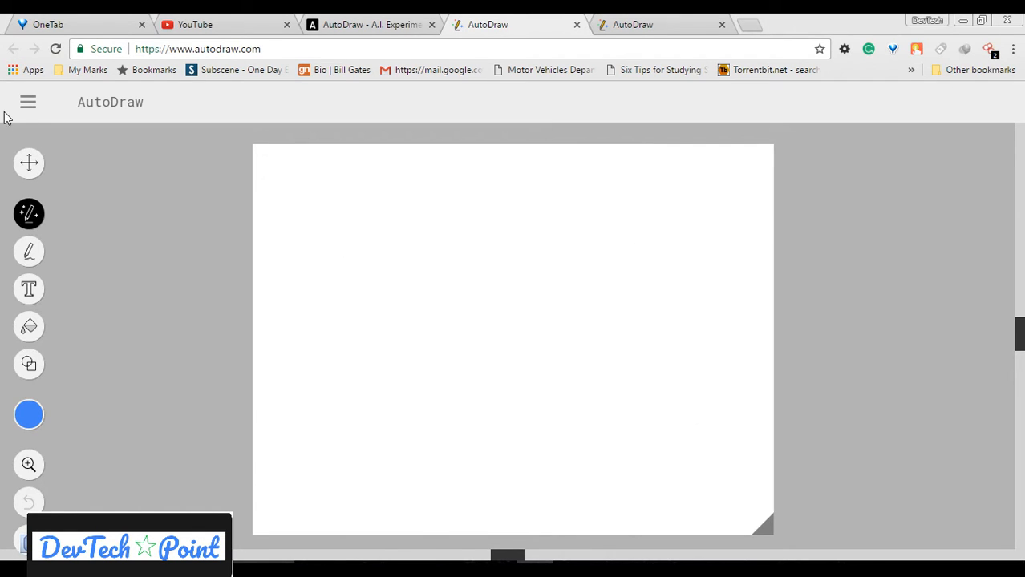
pyautogui.click(29, 103)
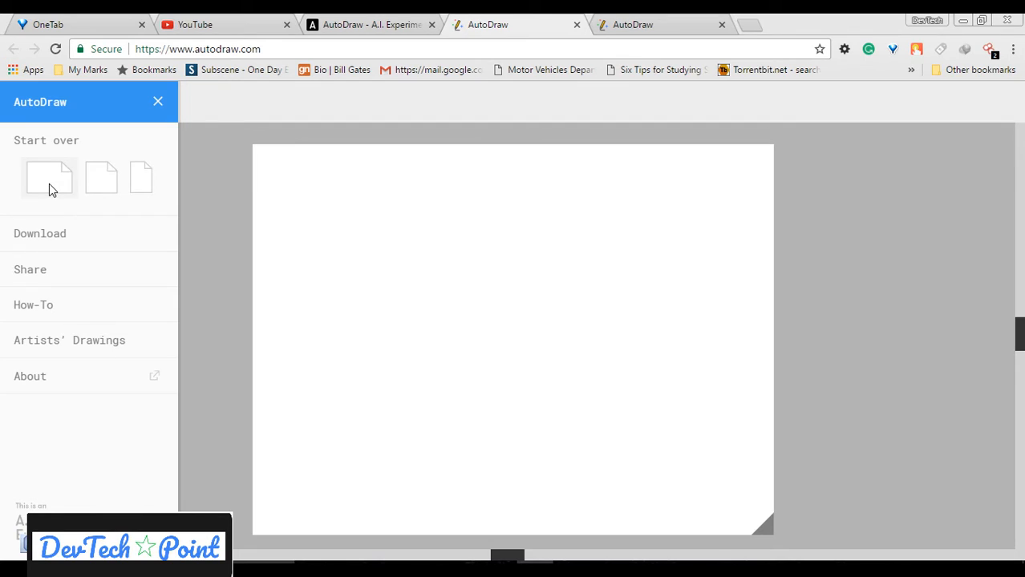
pyautogui.moveTo(141, 176)
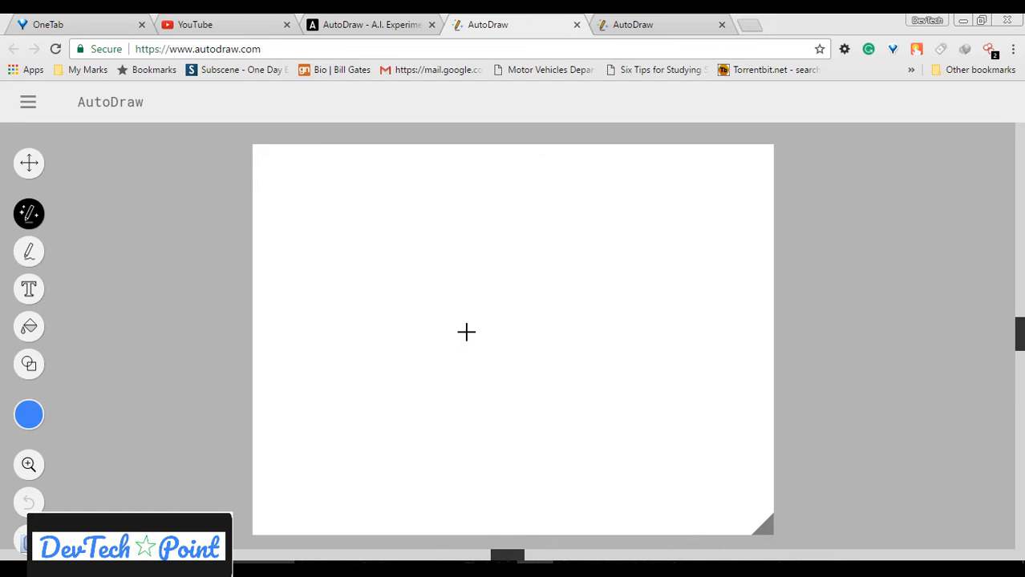
pyautogui.moveTo(419, 329)
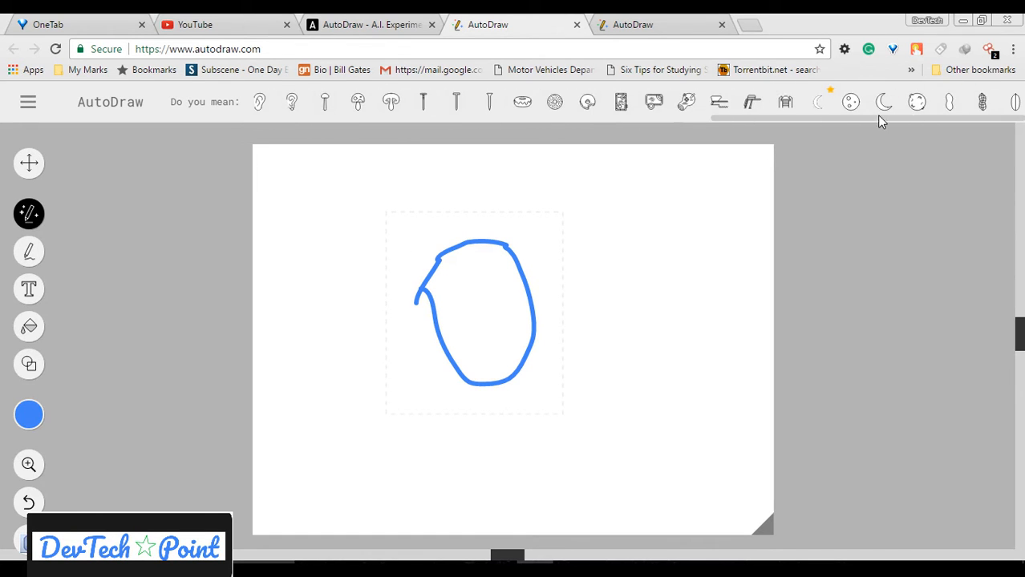
# Swap the rough oval sketch for the suggested clean face drawing
pyautogui.click(917, 102)
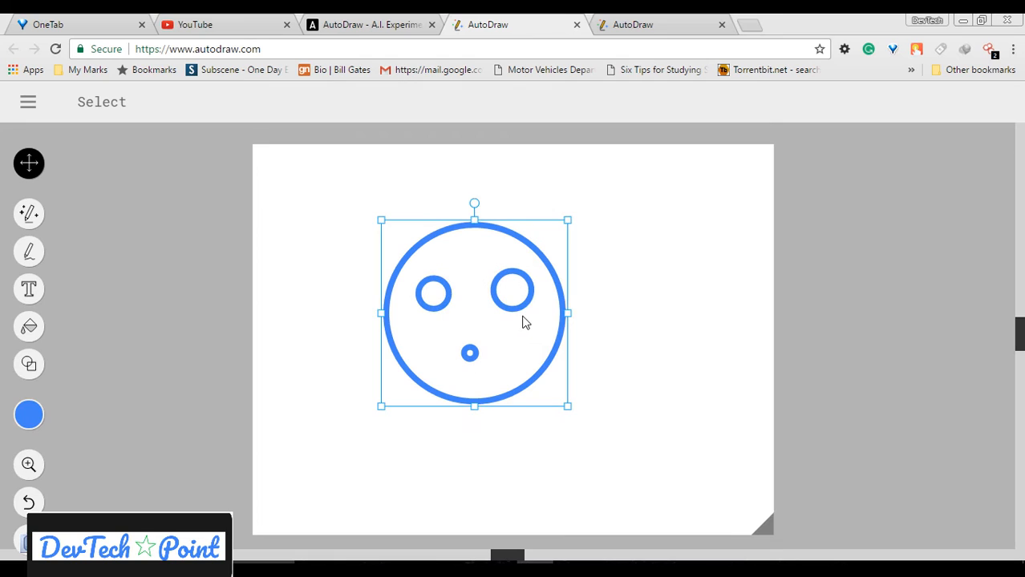
# Colour the face red and fill the canvas background green
pyautogui.click(29, 414)
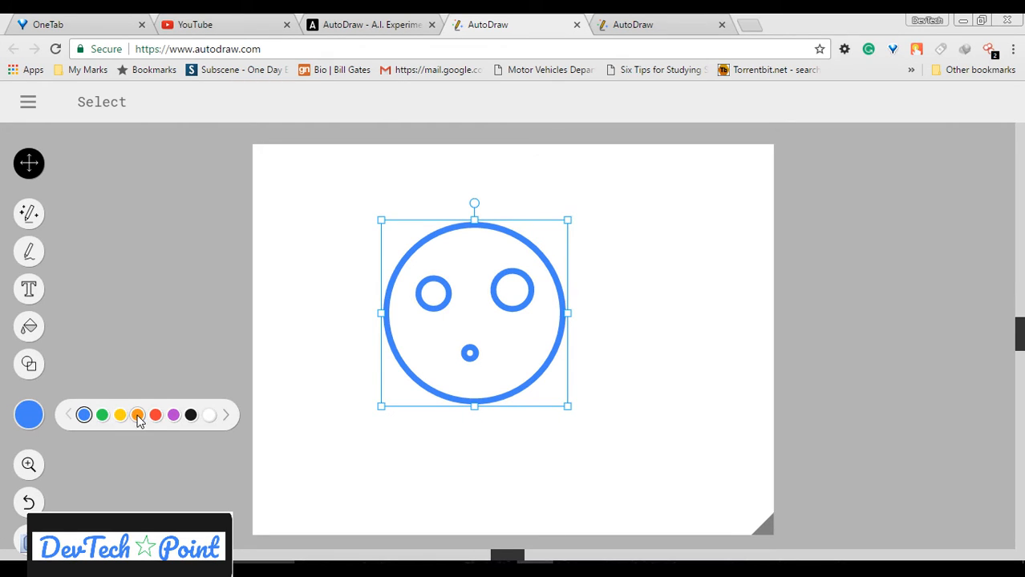
pyautogui.click(155, 413)
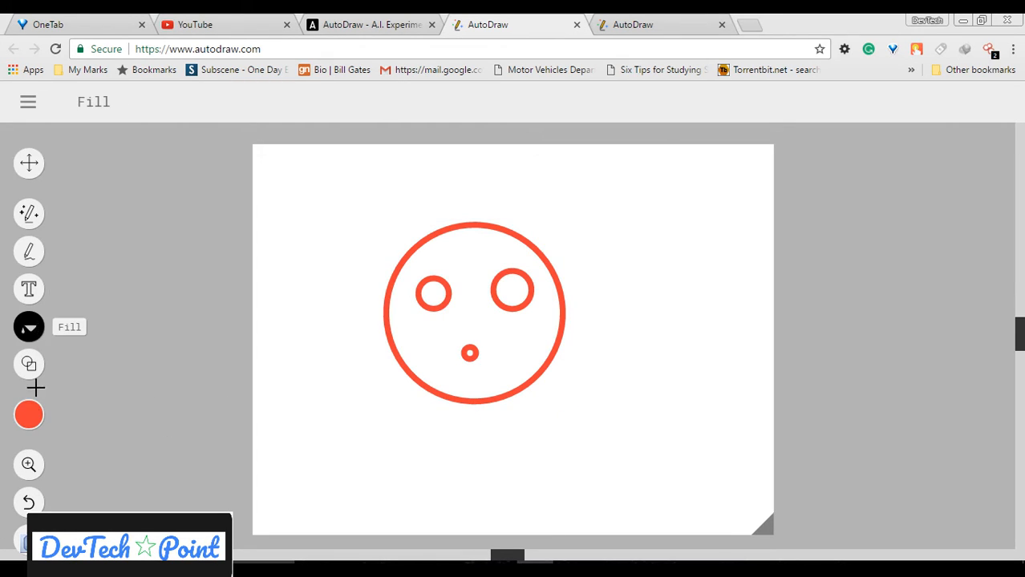
pyautogui.click(360, 364)
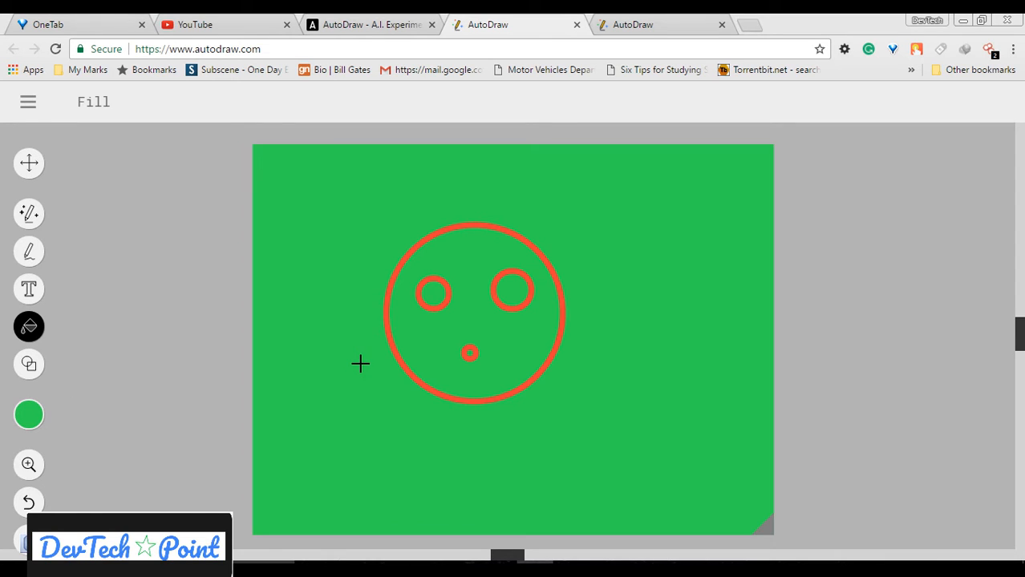
pyautogui.moveTo(46, 267)
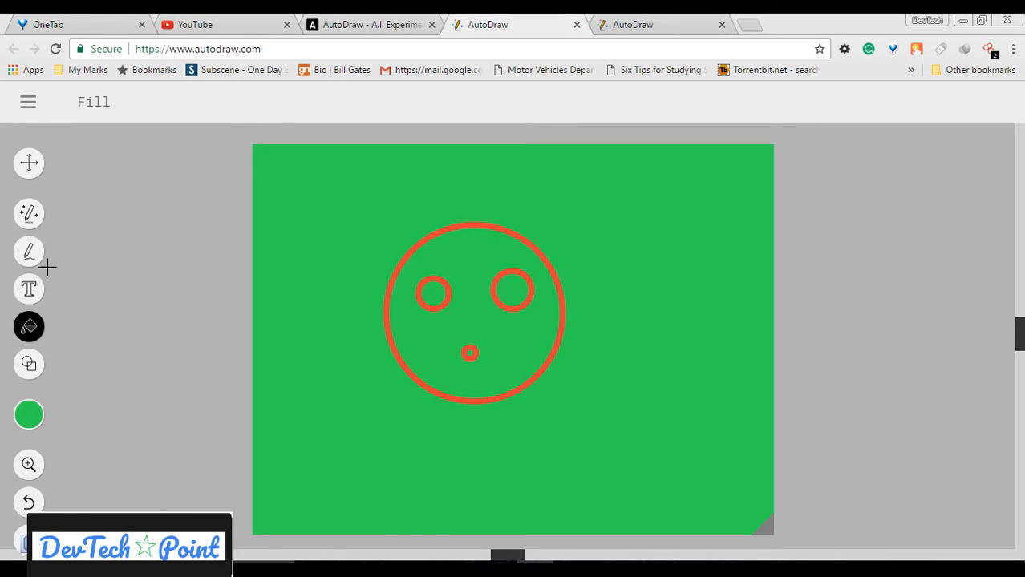
# Add the blue word 'horrible' below the red face and nudge it lower on the canvas
pyautogui.click(29, 289)
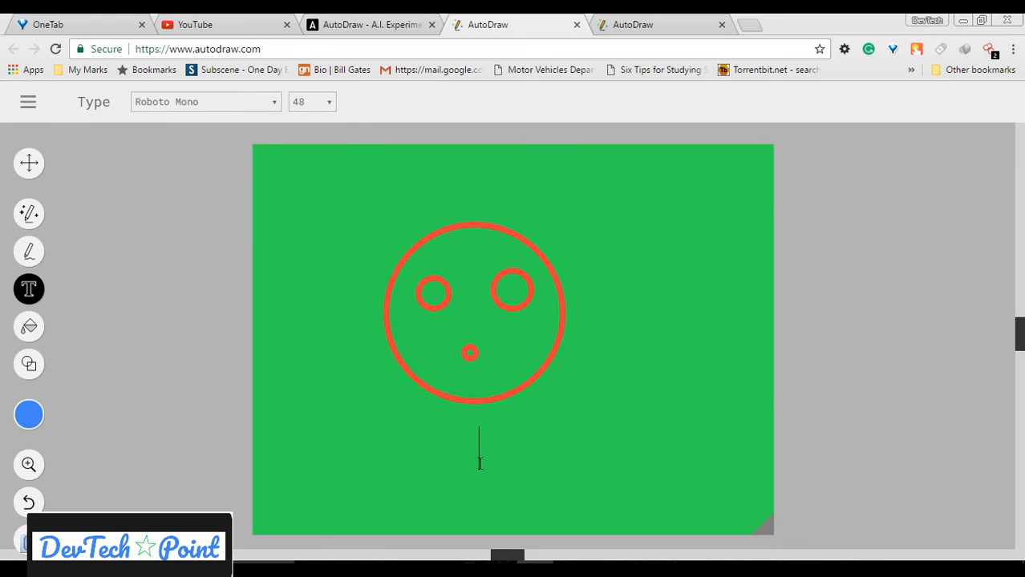
pyautogui.write('h')
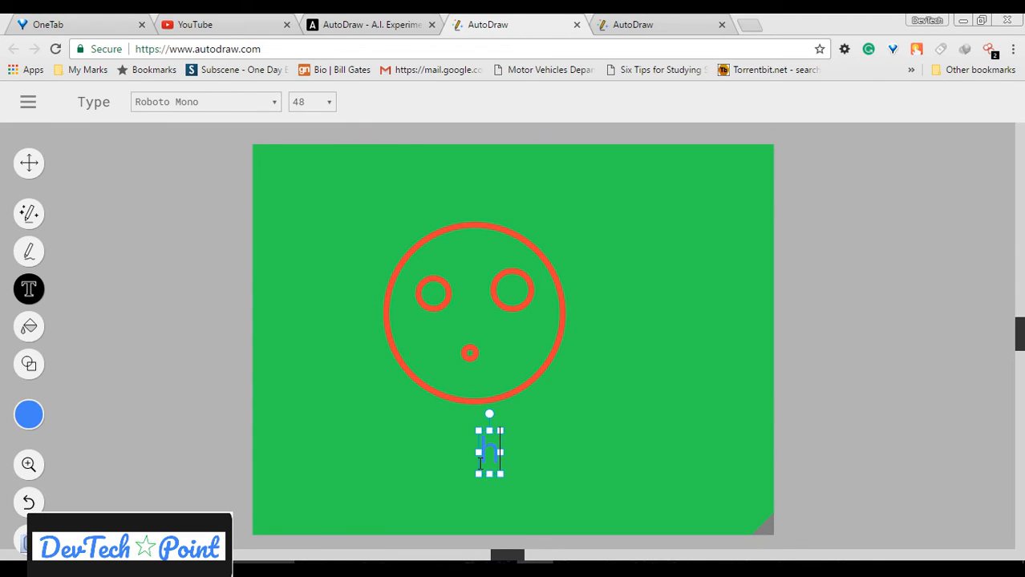
pyautogui.write('orribl')
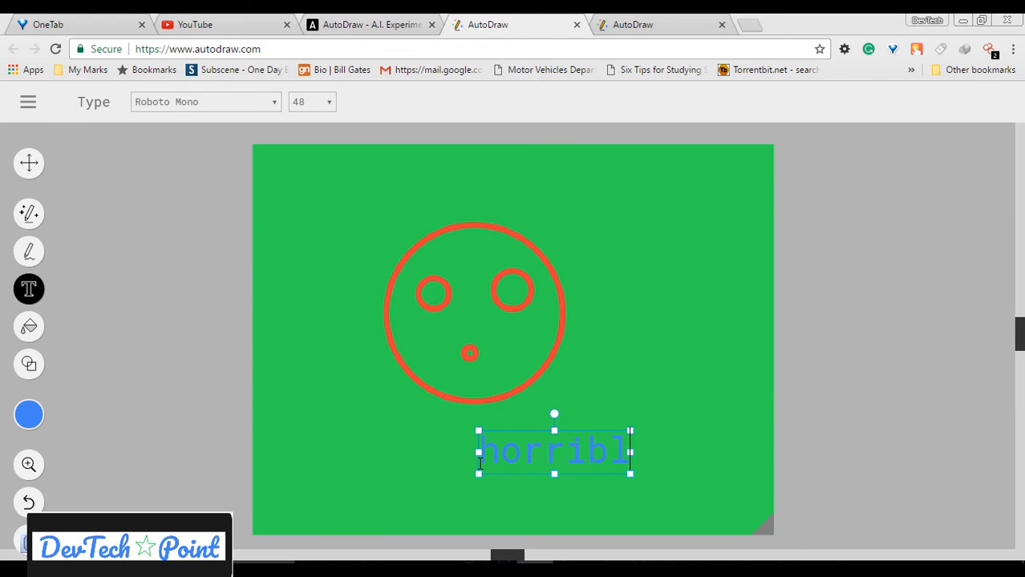
pyautogui.write('e')
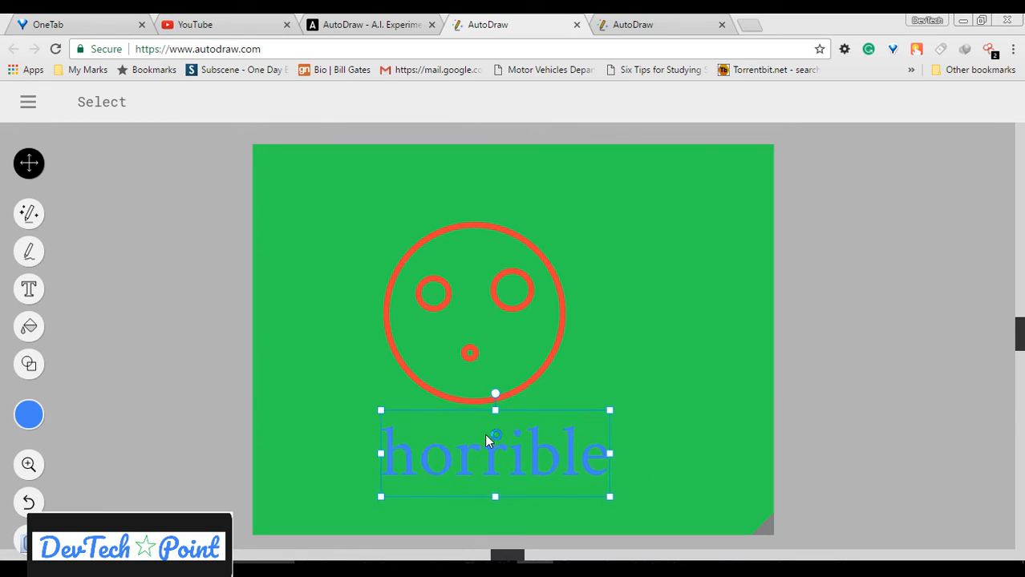
pyautogui.moveTo(494, 453); pyautogui.dragTo(494, 478)
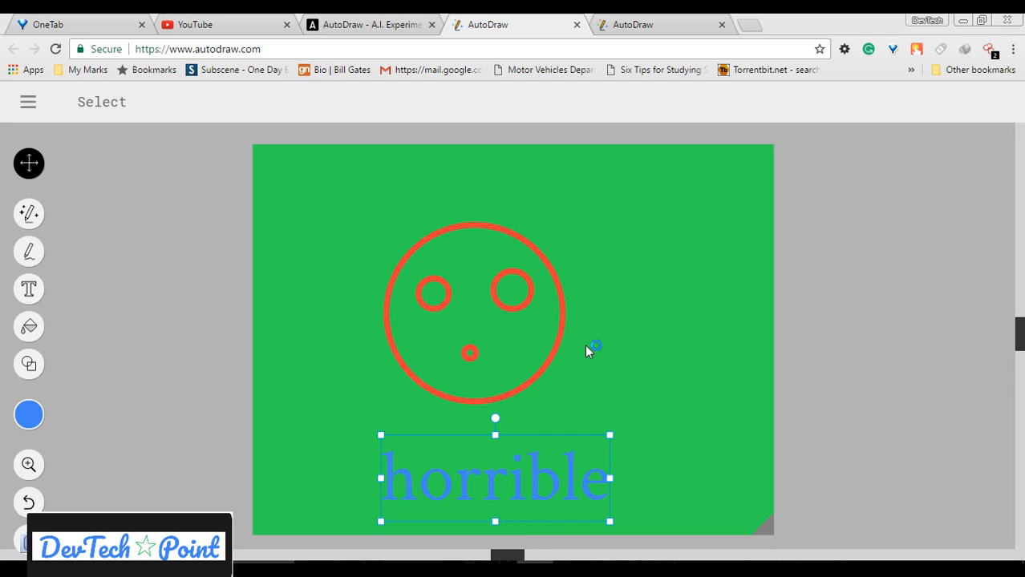
pyautogui.moveTo(457, 245)
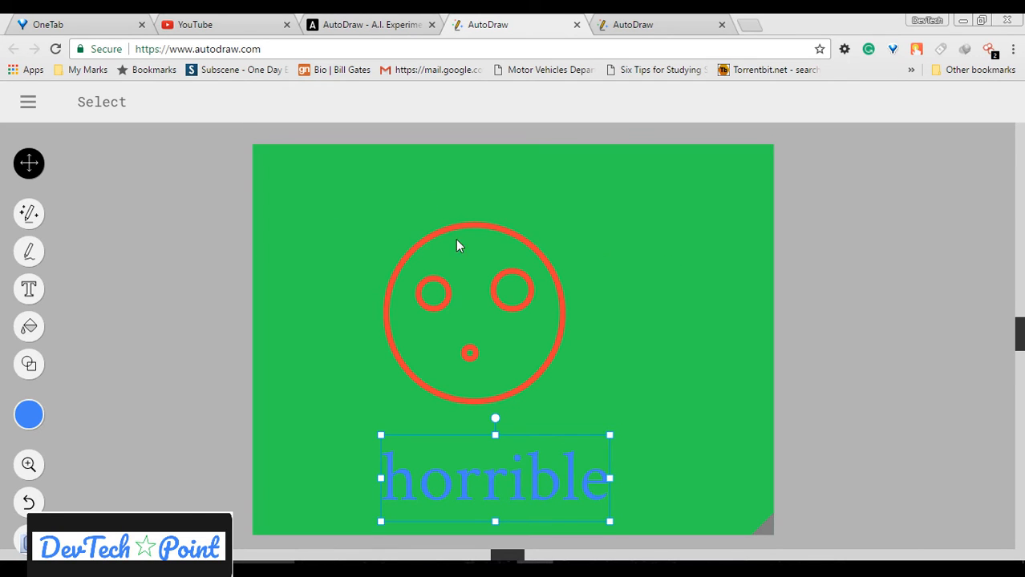
pyautogui.moveTo(157, 234)
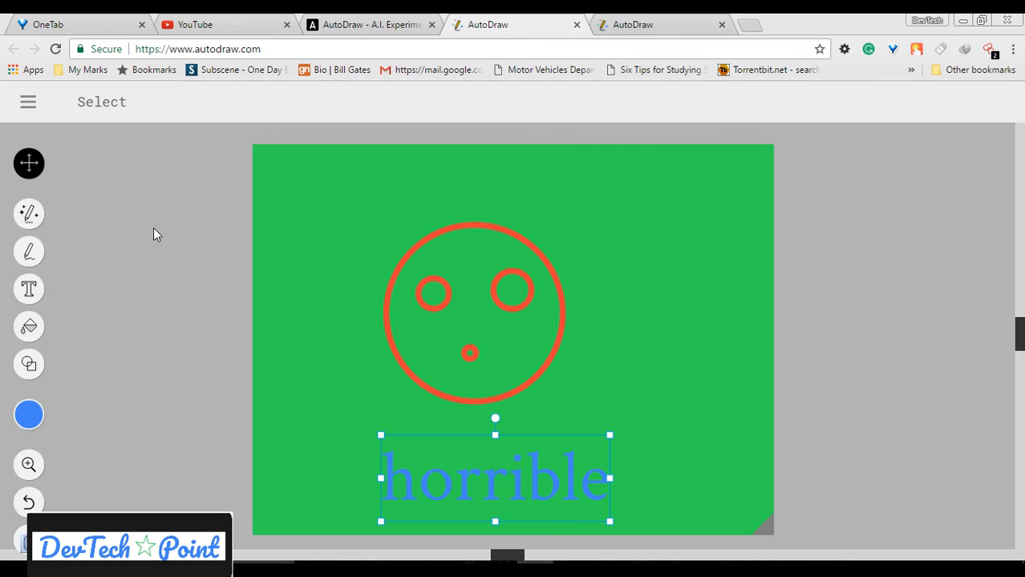
# Scribble thick orange freehand strokes on the right side of the green canvas
pyautogui.click(29, 213)
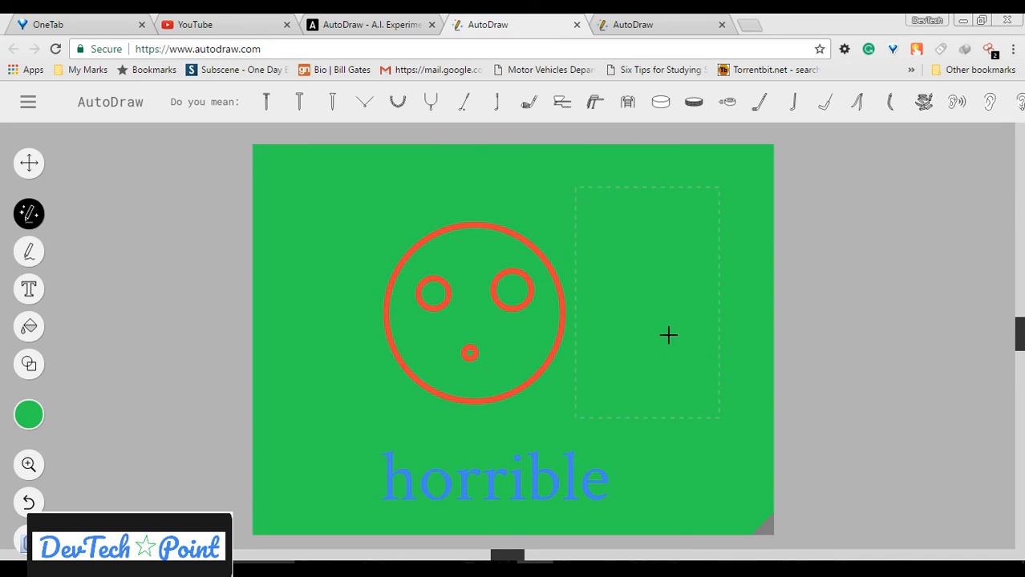
pyautogui.moveTo(116, 335)
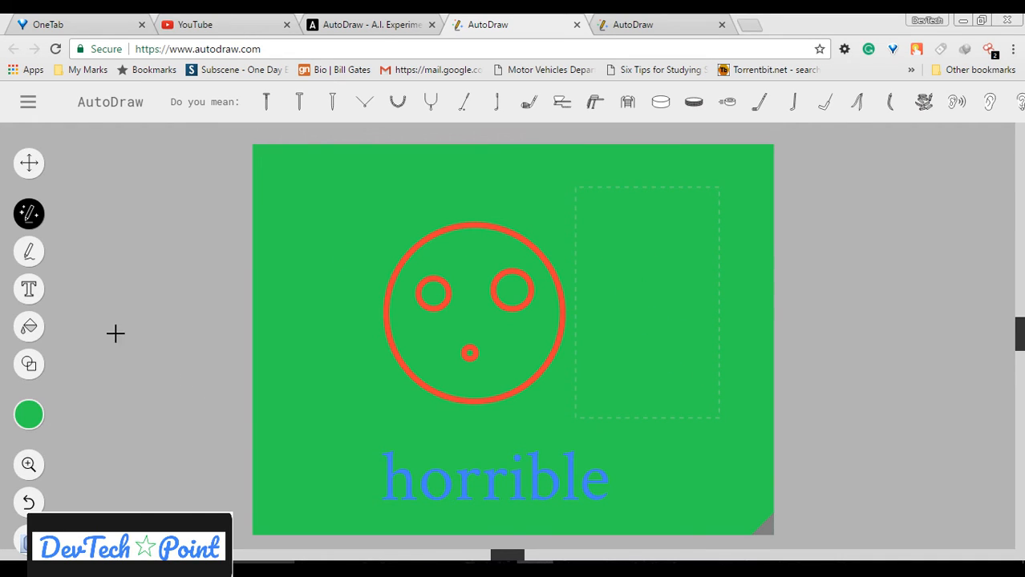
pyautogui.click(29, 250)
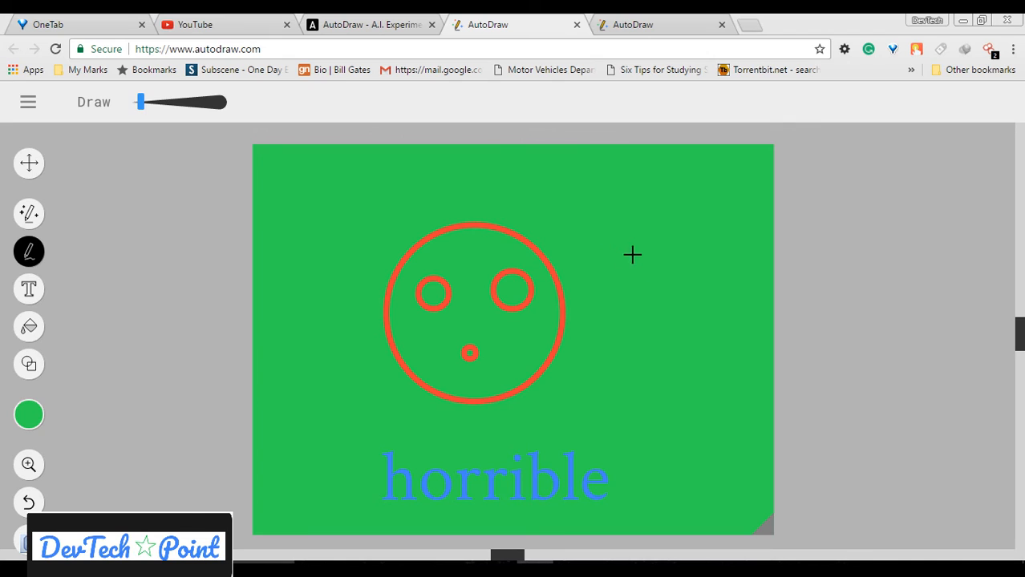
pyautogui.click(29, 414)
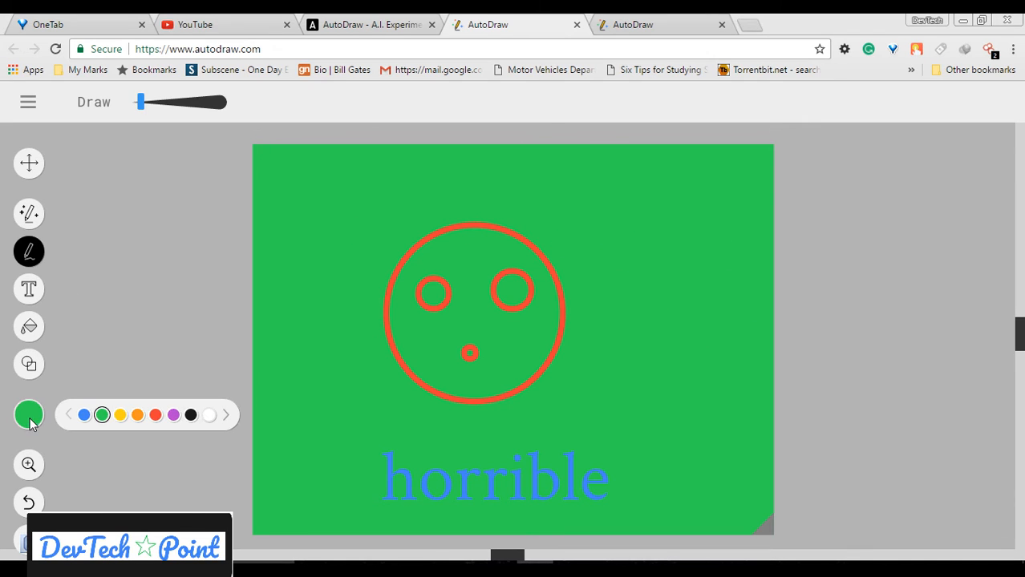
pyautogui.click(28, 414)
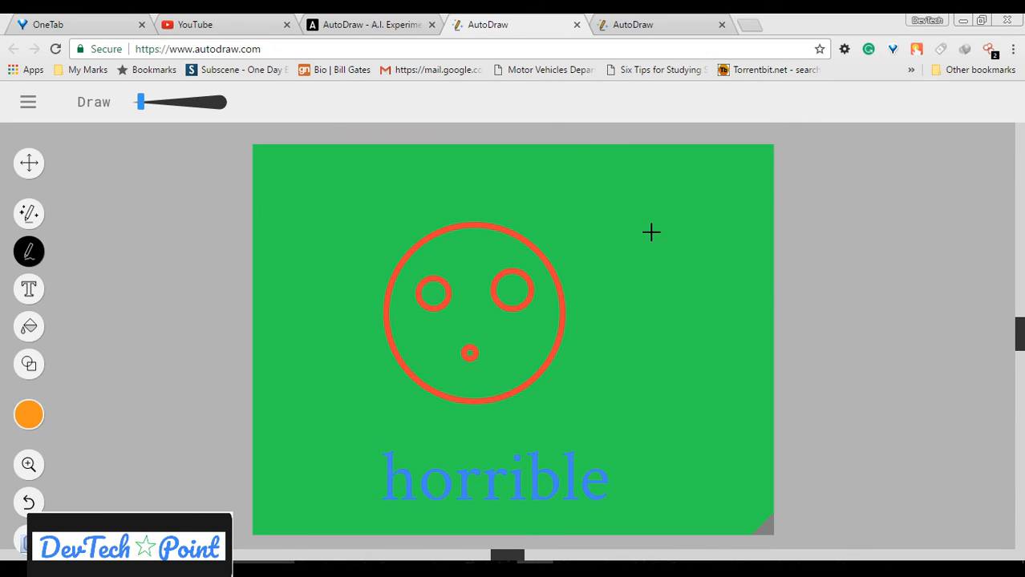
pyautogui.moveTo(651, 233); pyautogui.dragTo(655, 420)
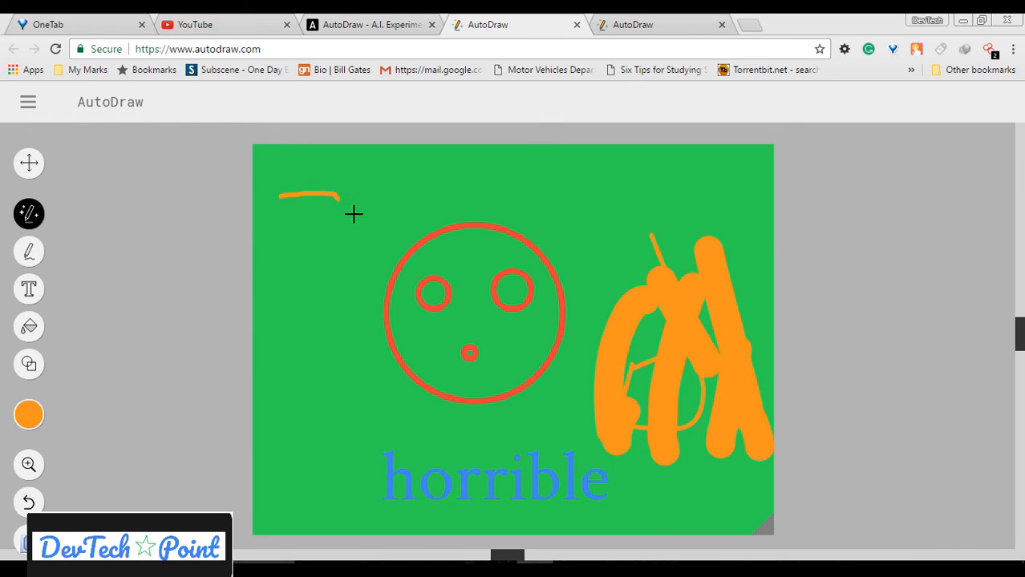
# Sketch a hook at top-left and replace it with the suggested orange T shape
pyautogui.moveTo(353, 215); pyautogui.dragTo(334, 289)
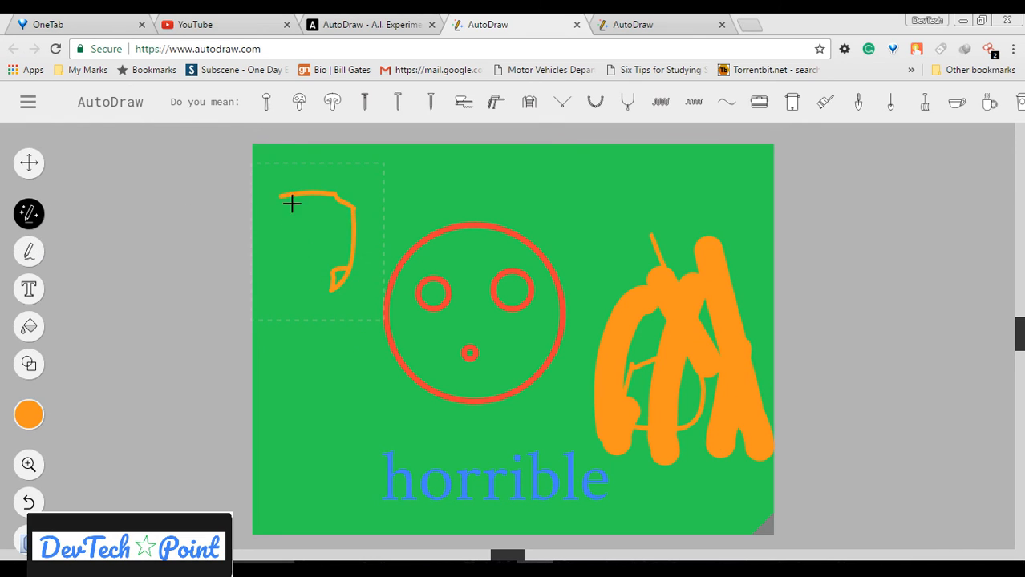
pyautogui.click(27, 103)
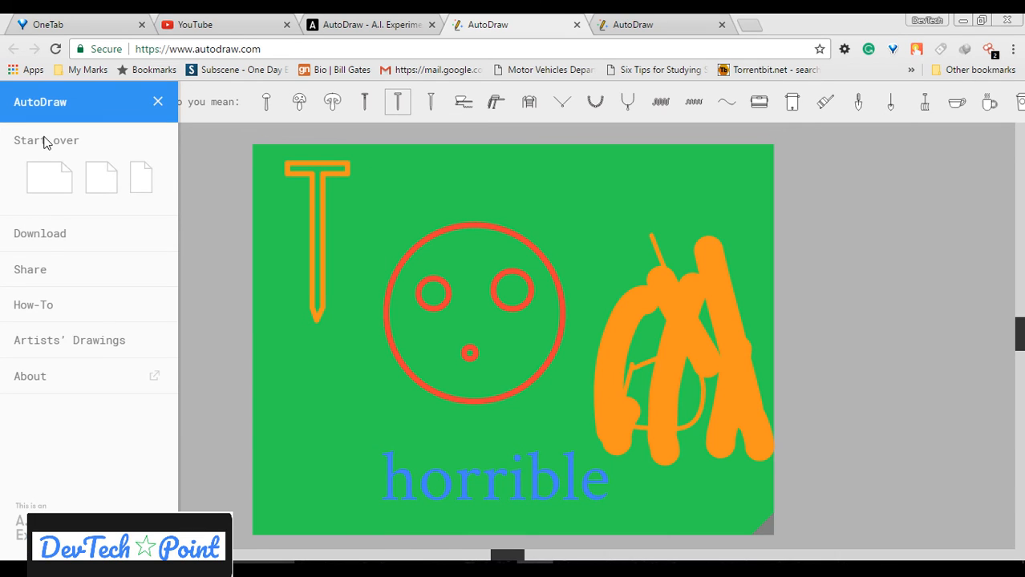